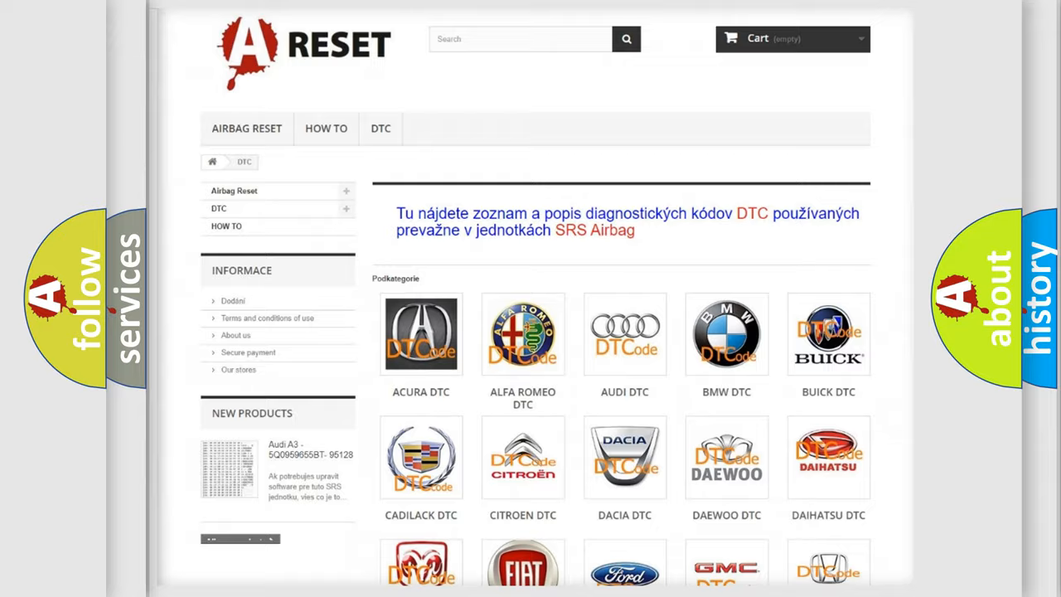
Pick the Jeep DTC logo on the category page and browse its fault code list.
scroll("down", 3)
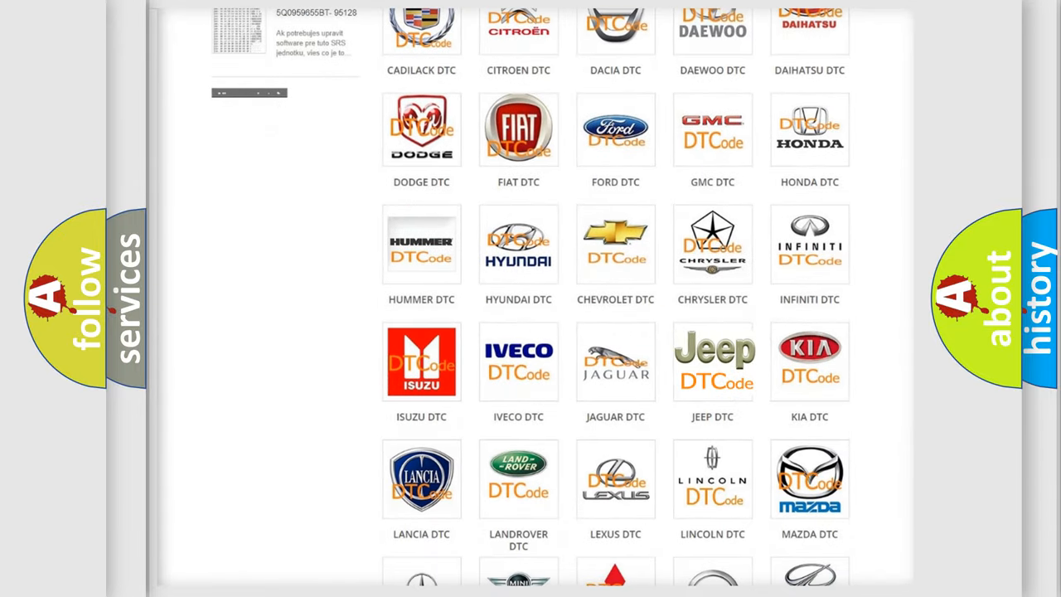
left_click(712, 360)
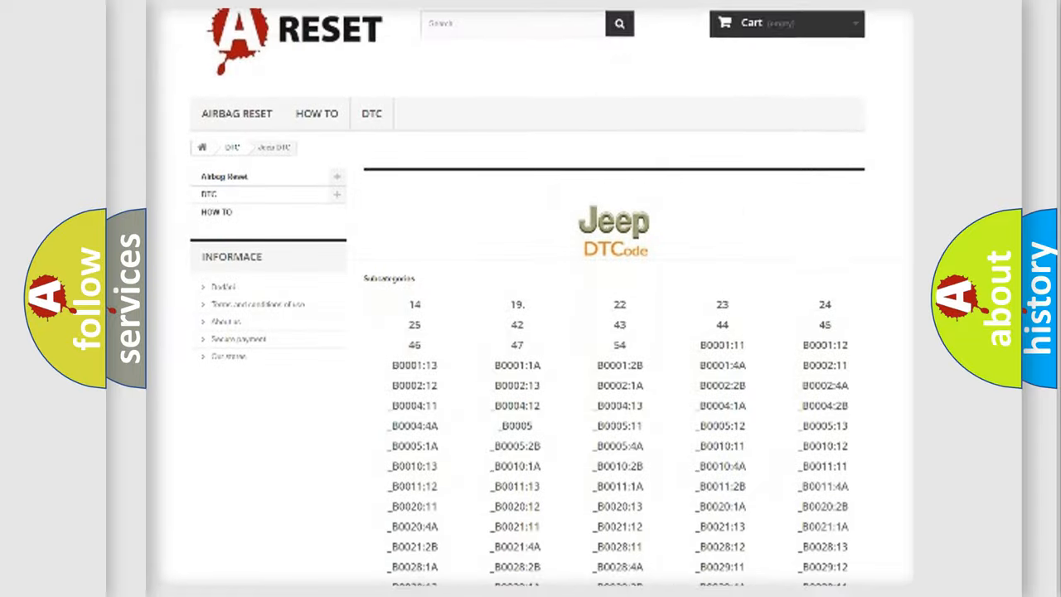
scroll("down", 3)
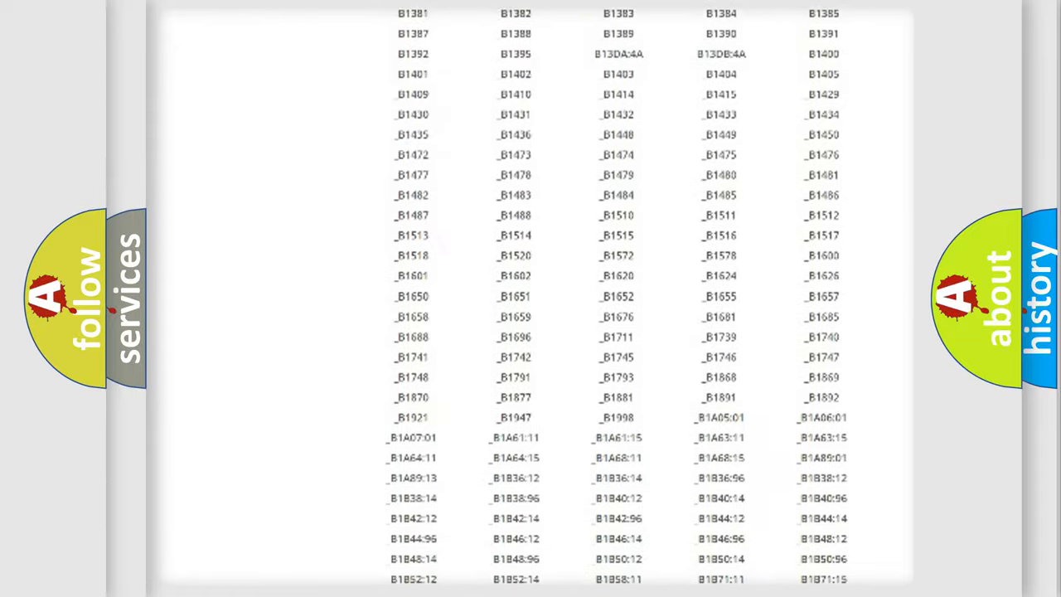
scroll("up", 3)
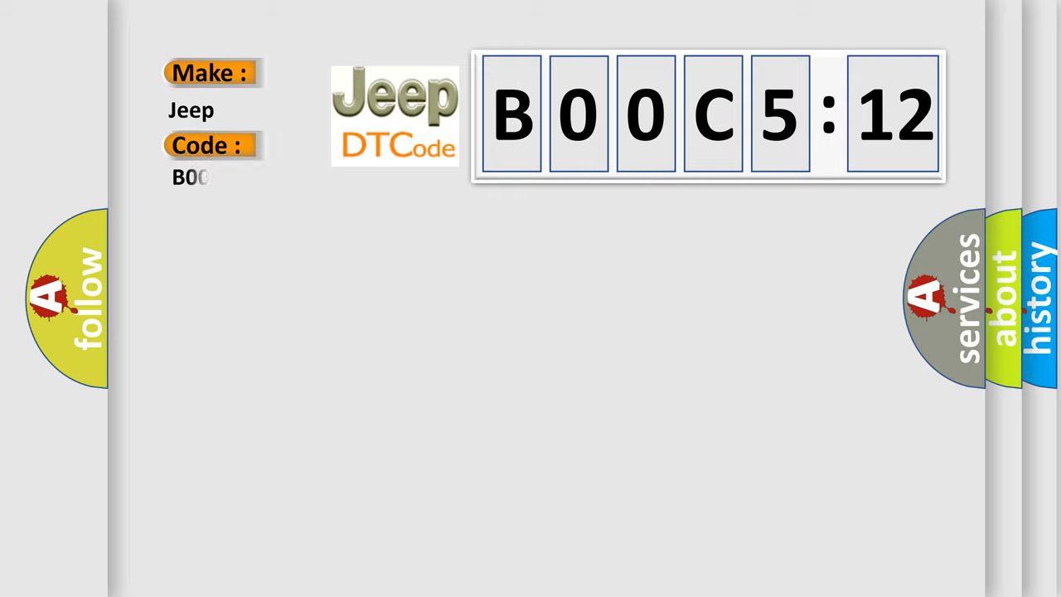
Enter 00C512 in the Code field under Make: Jeep, completing B00C512.
type("00C512")
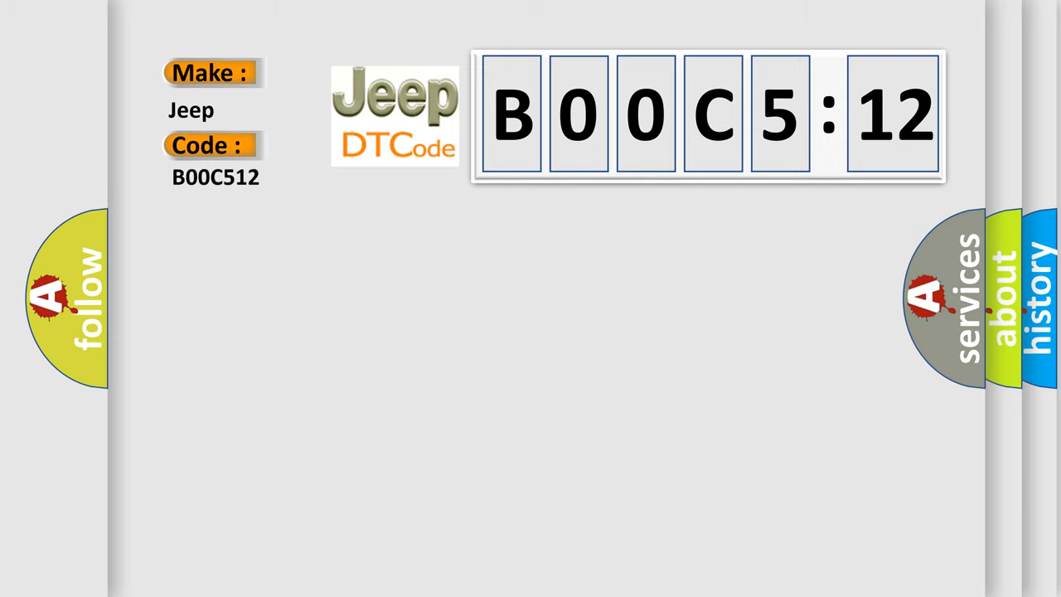